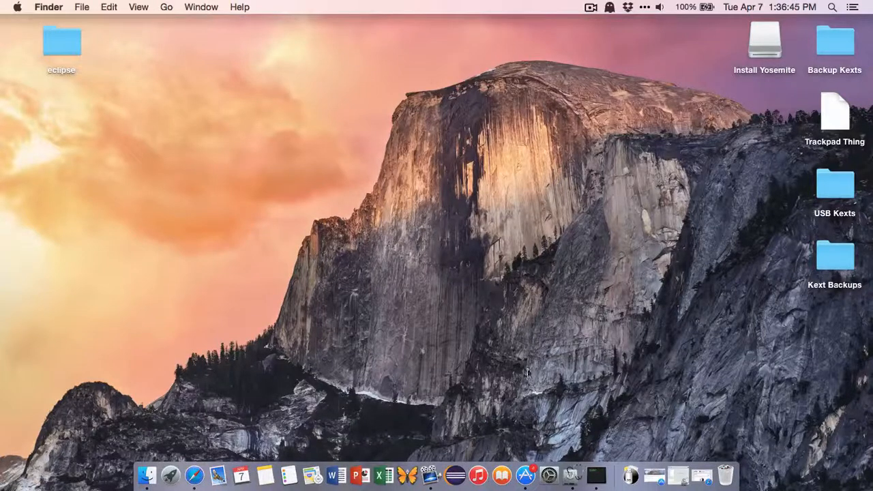
pyautogui.moveTo(446, 347)
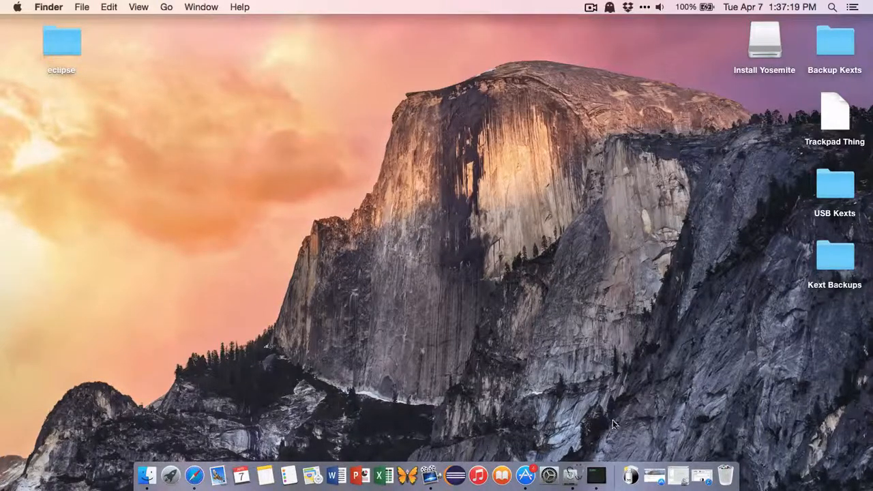
# Launch Disk Utility from Spotlight and select the Install Yosemite volume on the 8.08 GB PNY drive
pyautogui.click(644, 483)
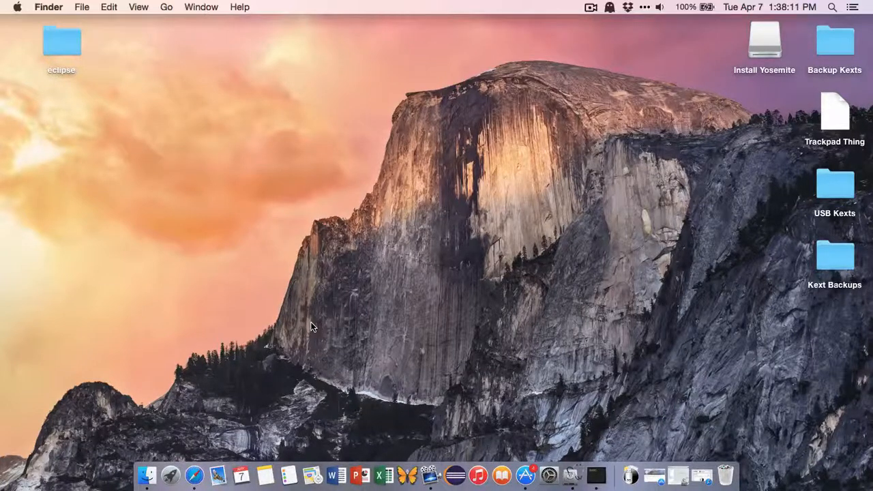
pyautogui.click(762, 45)
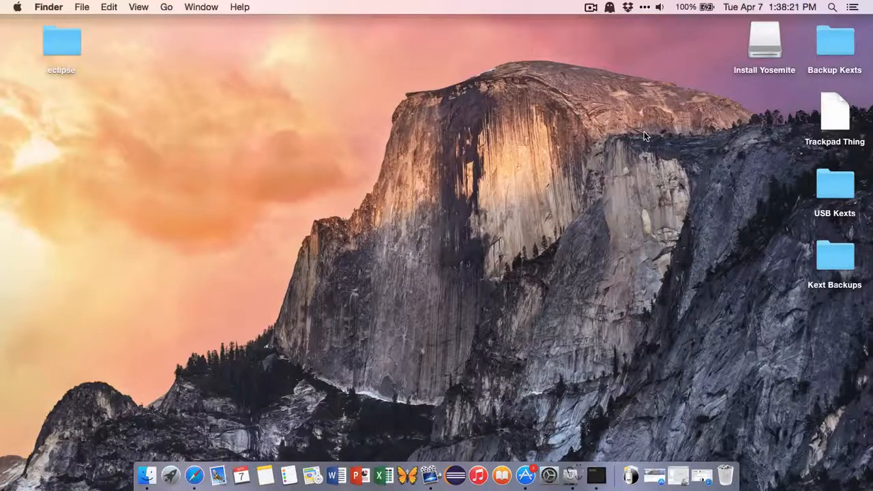
pyautogui.moveTo(292, 199)
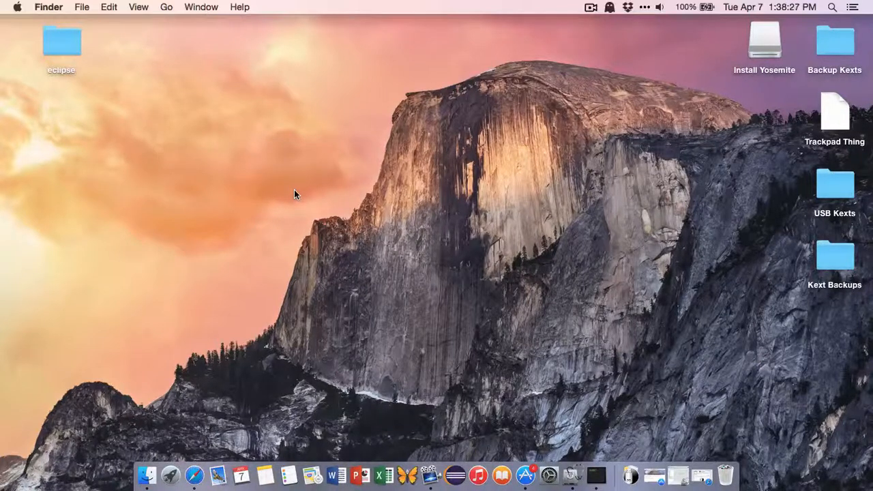
pyautogui.click(764, 46)
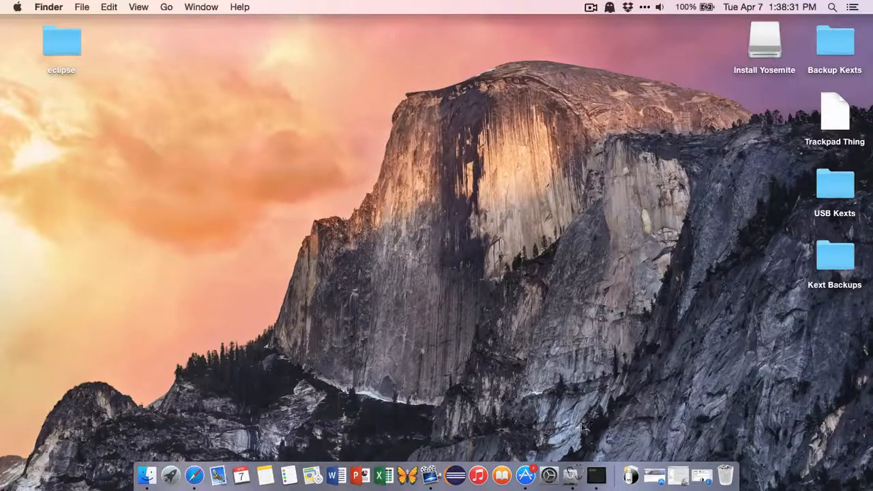
pyautogui.moveTo(812, 31)
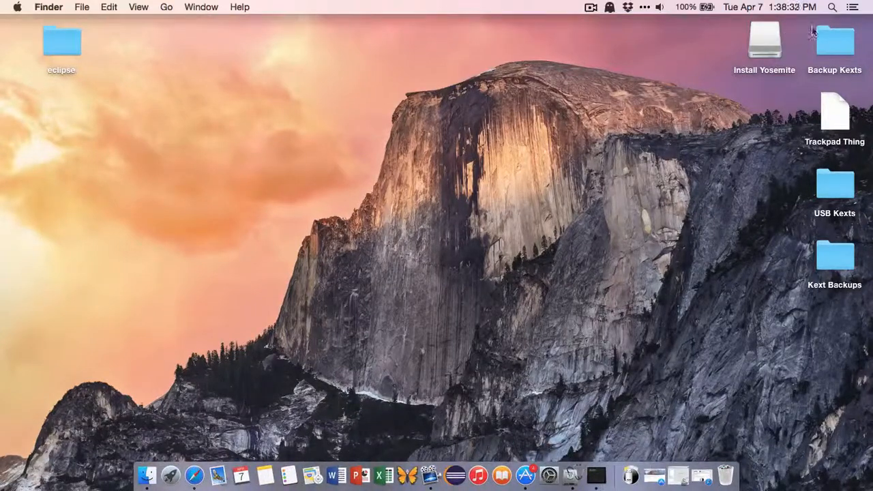
pyautogui.click(832, 7)
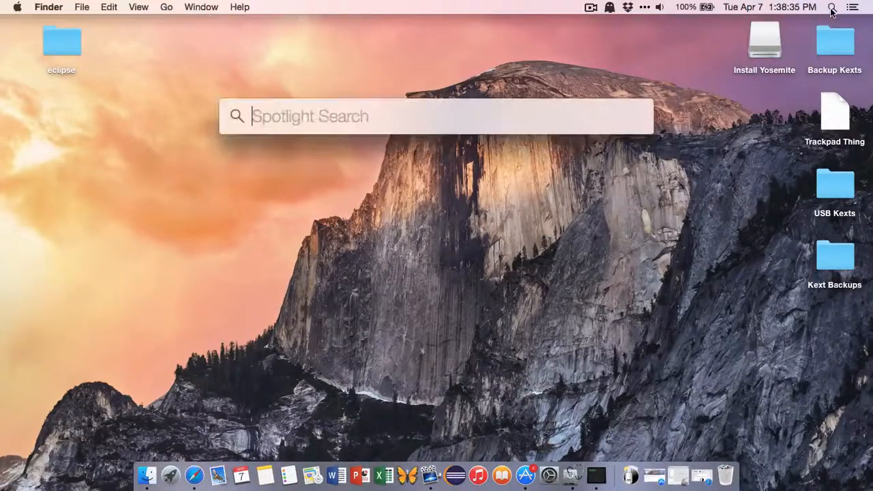
pyautogui.write('disk utility')
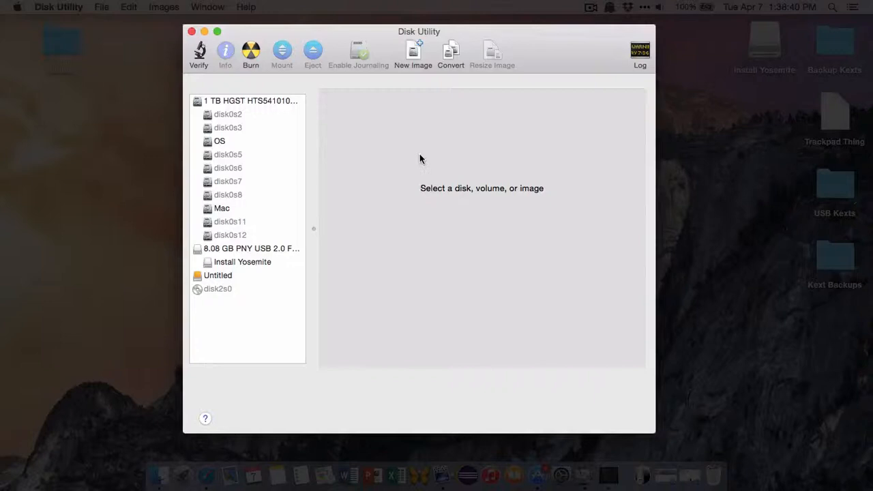
pyautogui.moveTo(228, 104)
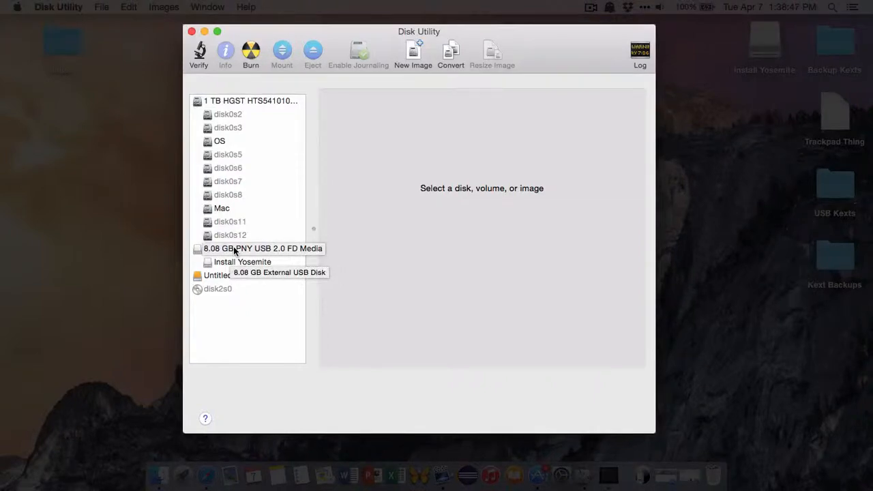
pyautogui.click(252, 249)
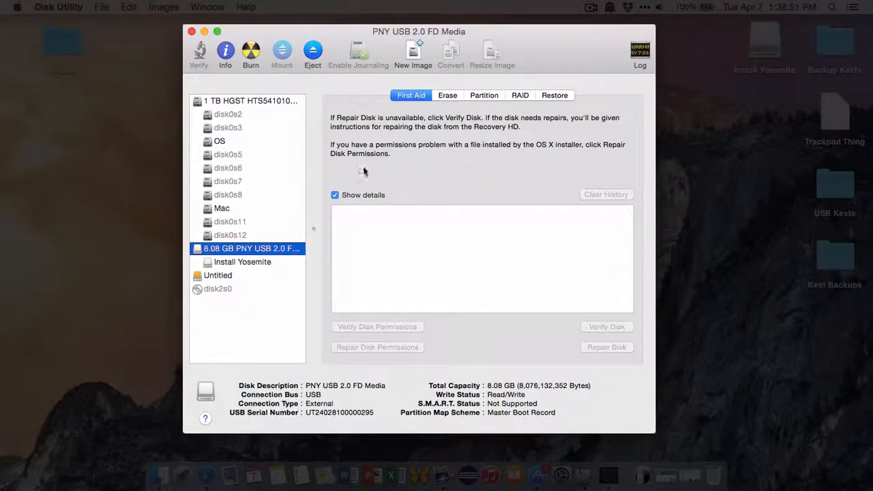
pyautogui.moveTo(552, 157)
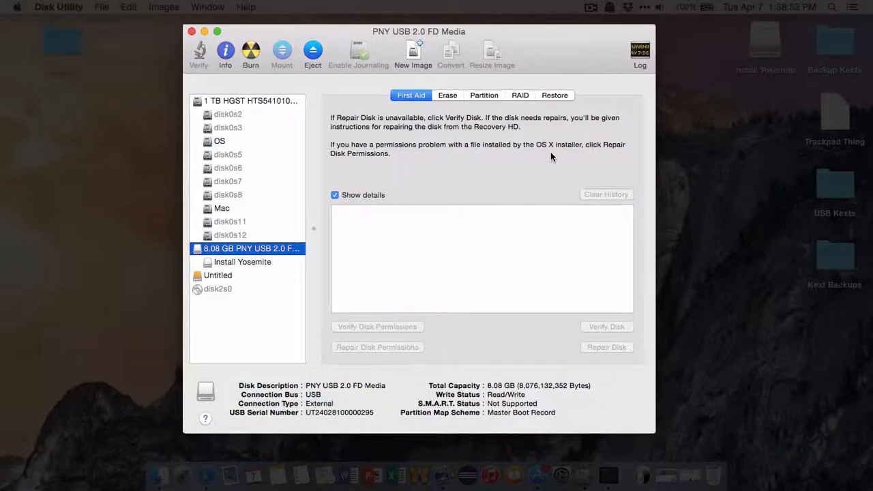
pyautogui.moveTo(237, 265)
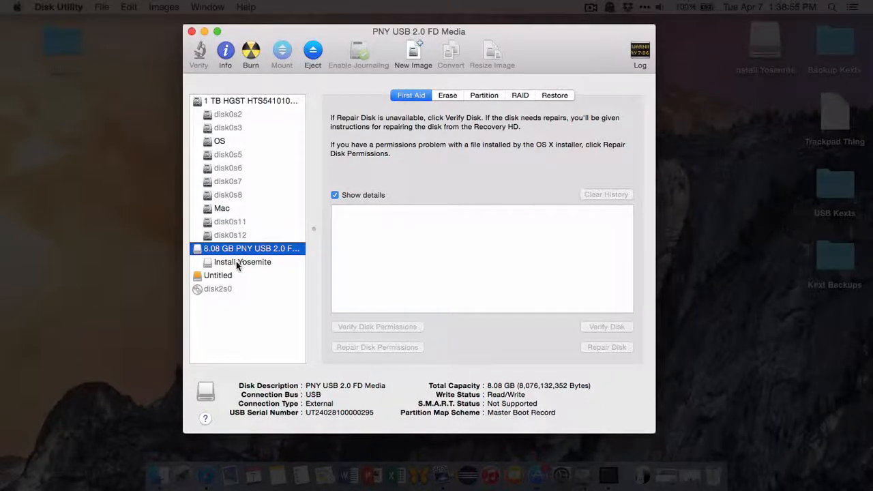
pyautogui.click(242, 262)
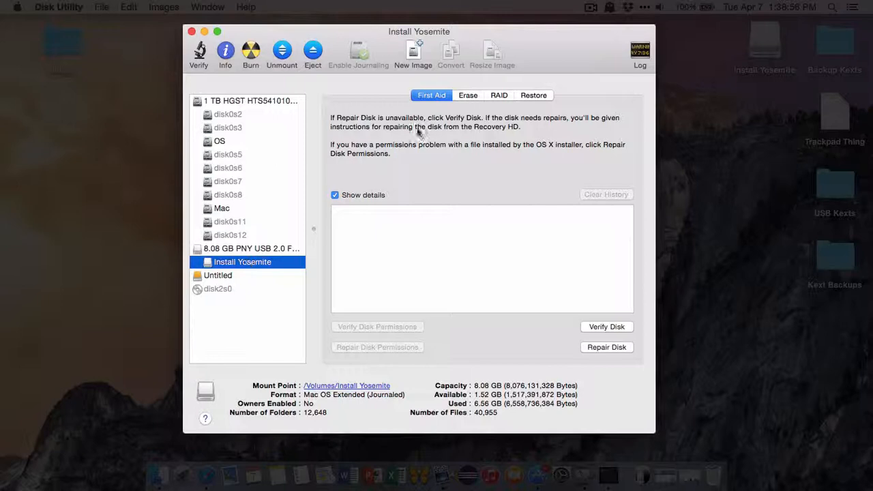
# Review the Erase options and Format list unchanged, then select the whole PNY USB drive
pyautogui.click(467, 95)
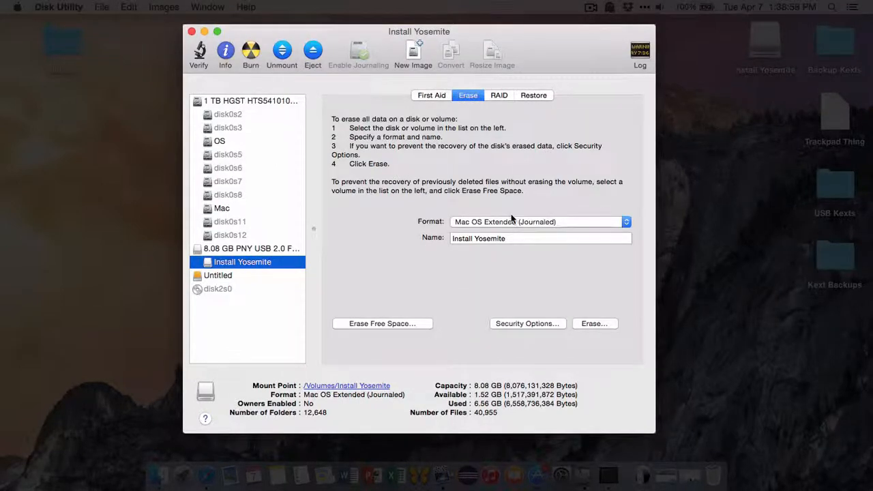
pyautogui.moveTo(385, 237)
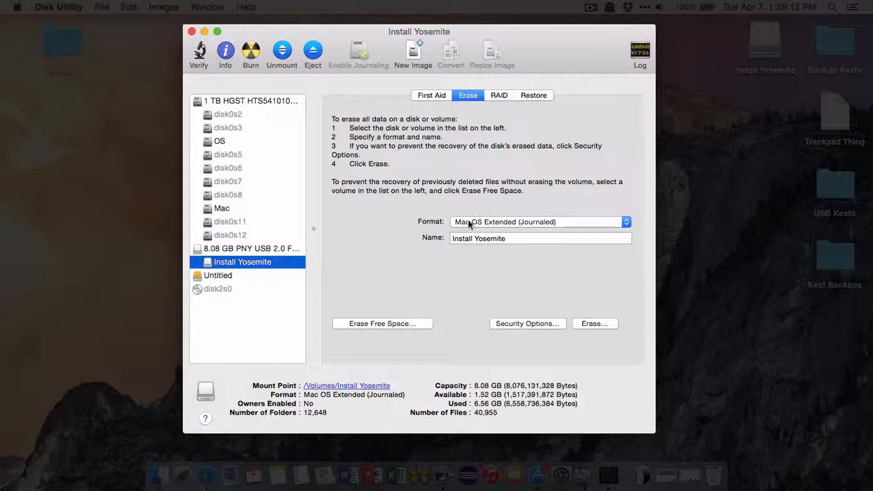
pyautogui.click(536, 222)
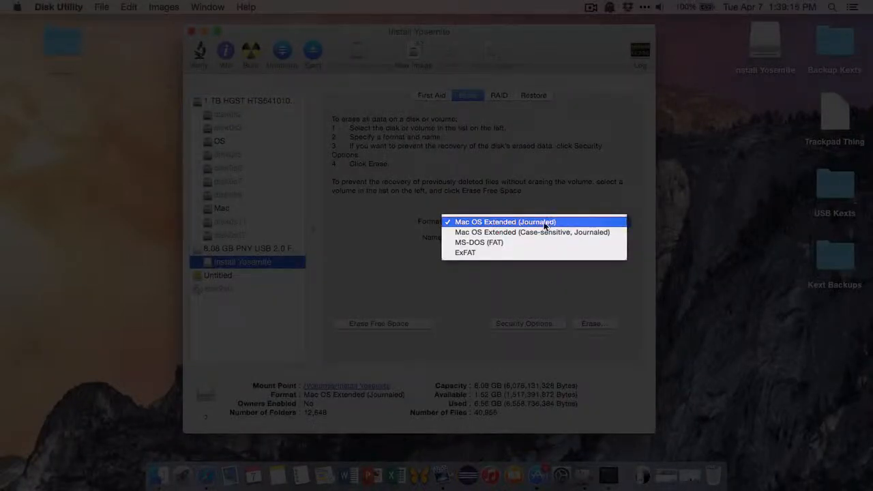
pyautogui.click(503, 222)
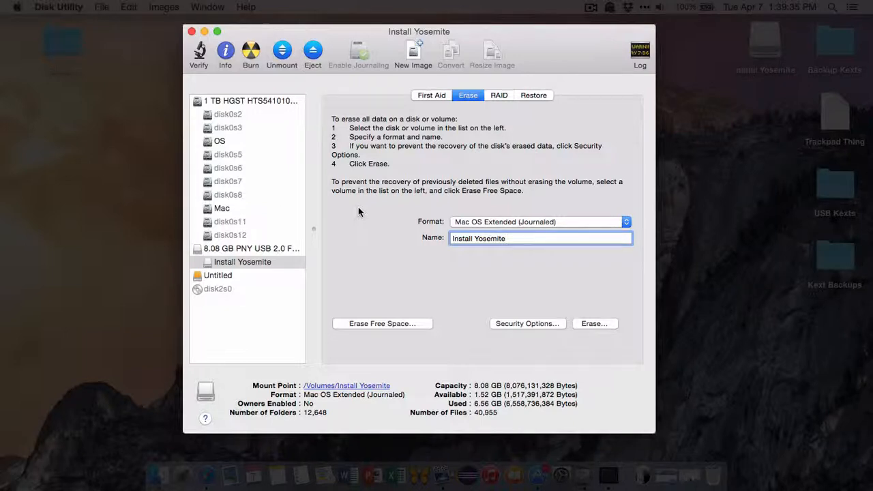
pyautogui.click(249, 248)
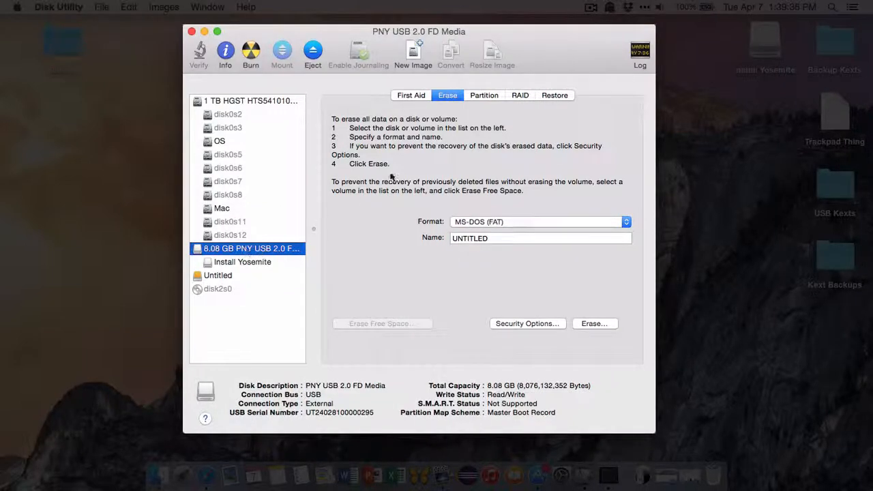
# Lay out the PNY drive as 1 partition named INSTALL, formatted Mac OS Extended (Journaled)
pyautogui.click(484, 95)
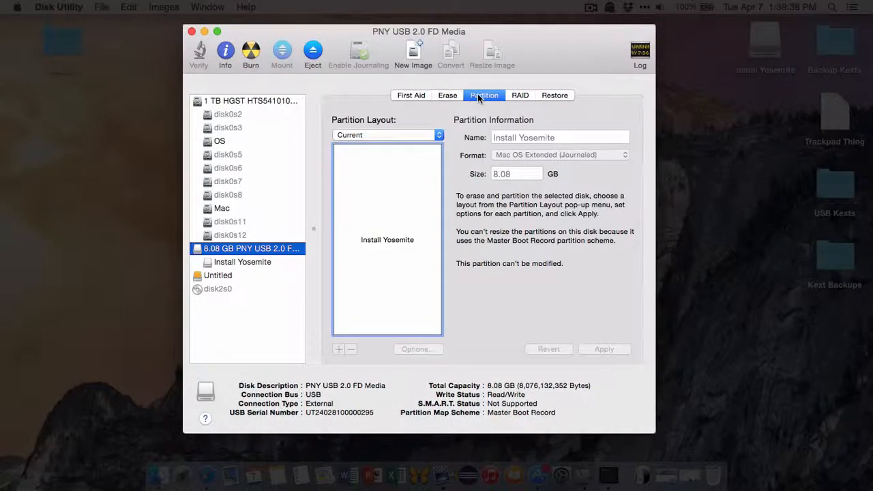
pyautogui.click(387, 134)
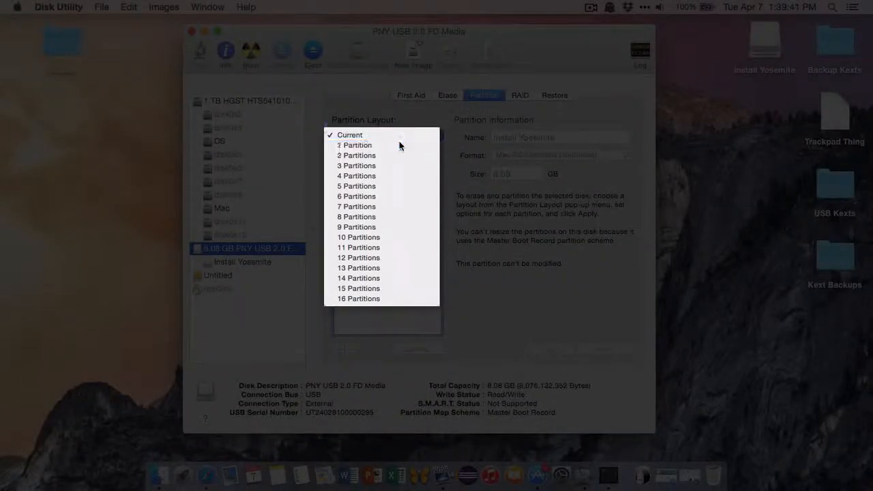
pyautogui.click(354, 145)
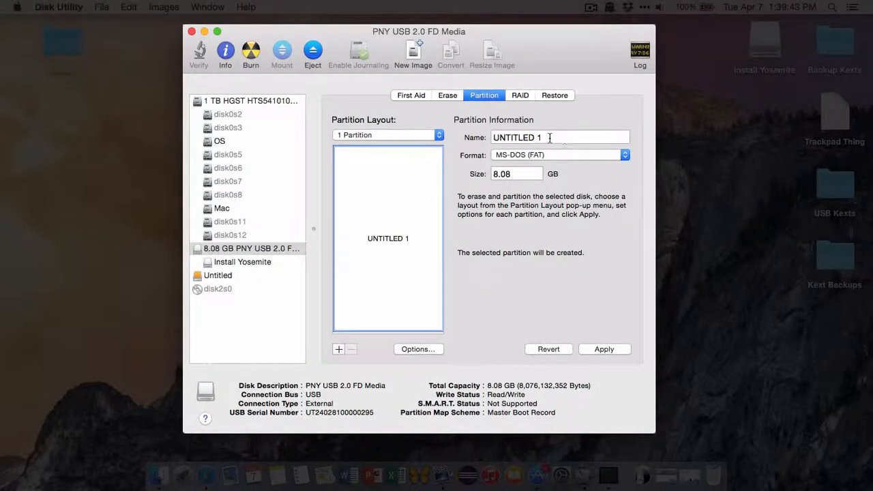
pyautogui.click(560, 138)
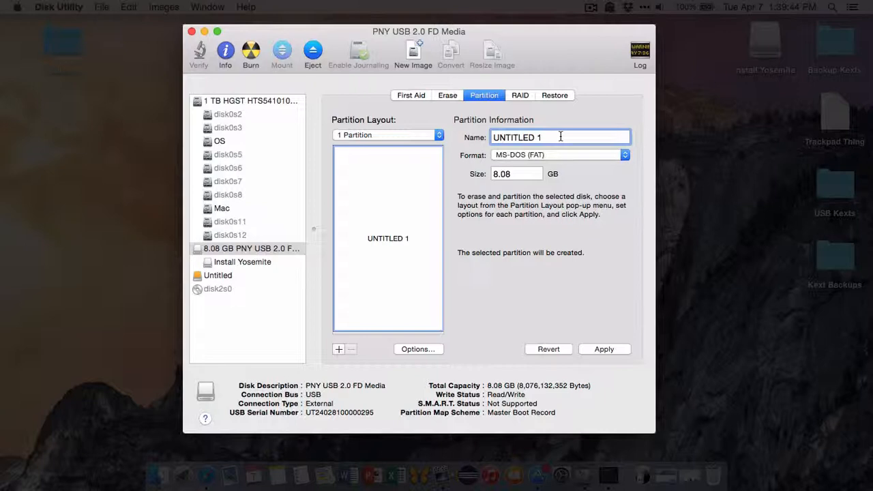
pyautogui.doubleClick(516, 137)
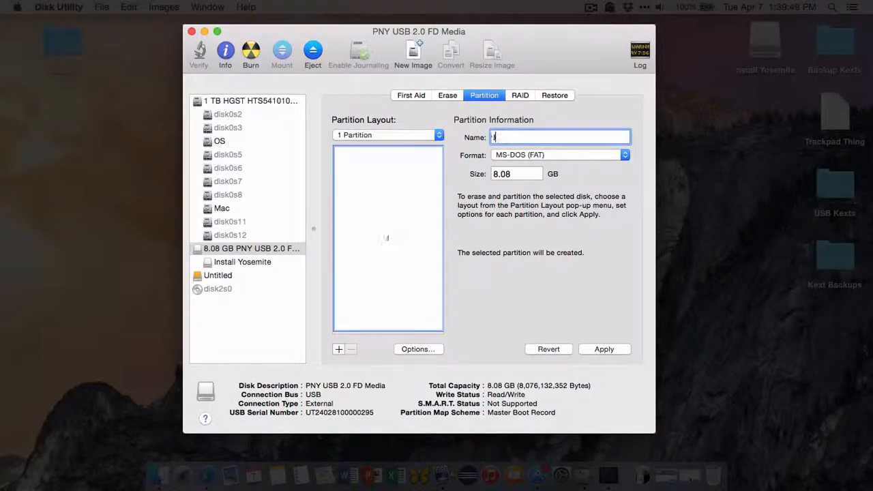
pyautogui.write('INSTALL YO')
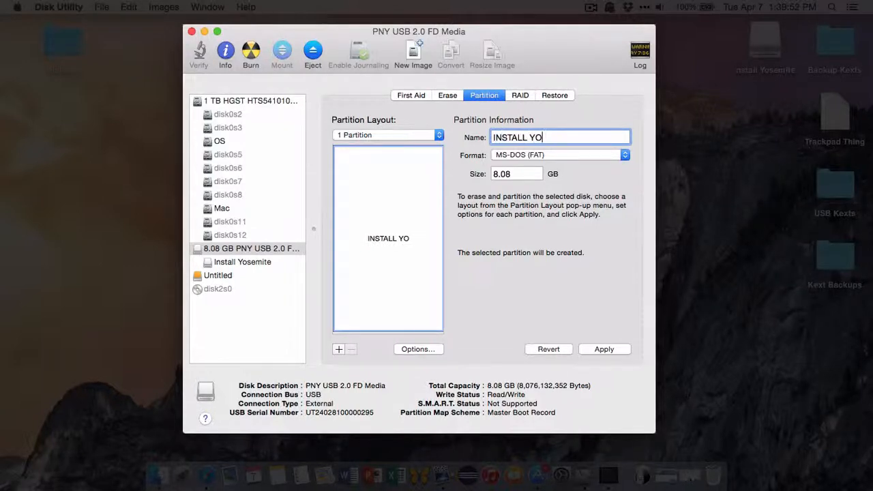
pyautogui.press('Backspace')
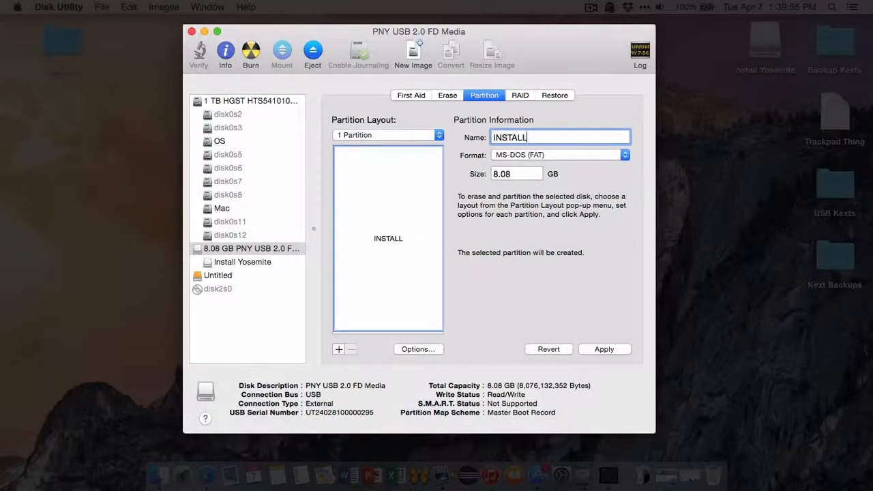
pyautogui.click(559, 155)
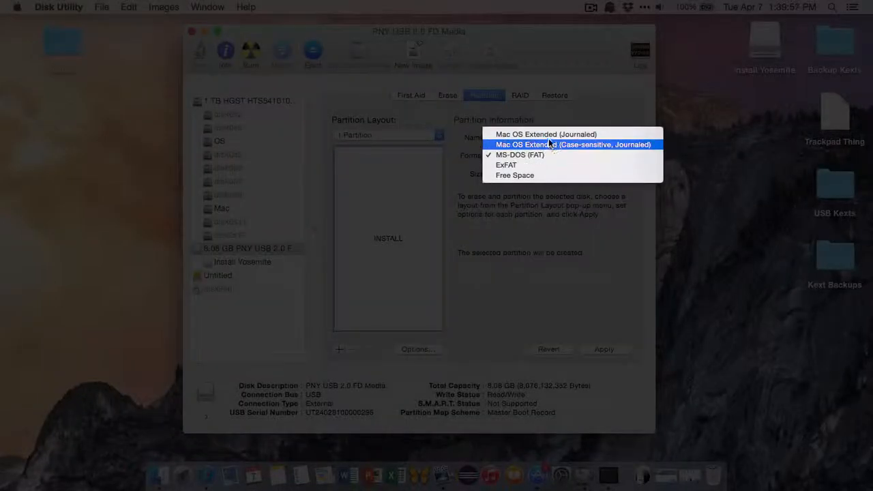
pyautogui.click(528, 133)
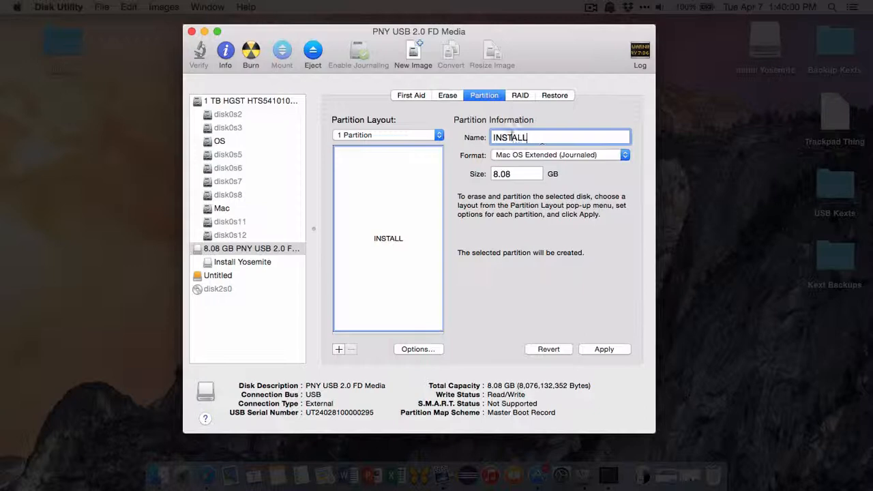
pyautogui.moveTo(583, 160)
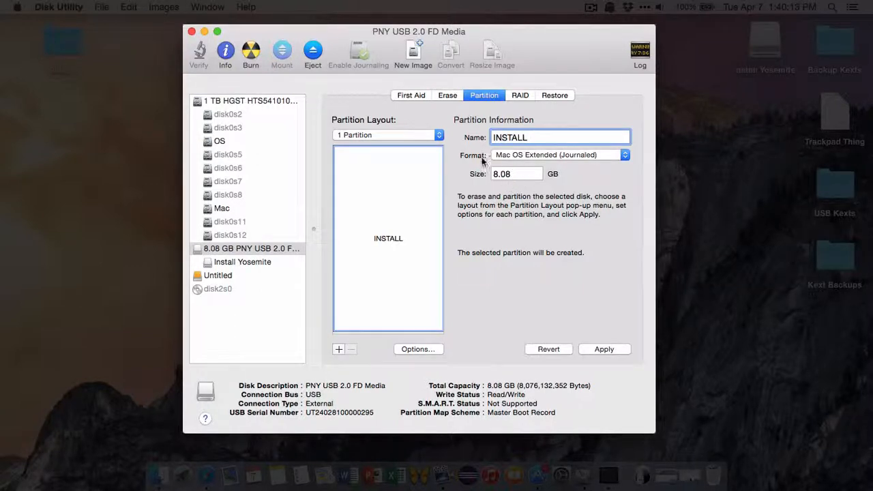
# Keep the Master Boot Record scheme, then quit Disk Utility discarding the unapplied partition changes
pyautogui.click(419, 349)
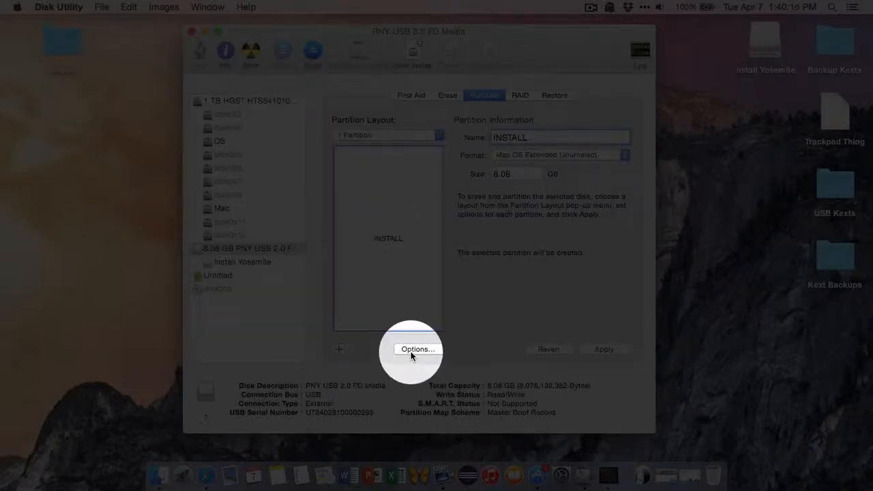
pyautogui.click(418, 349)
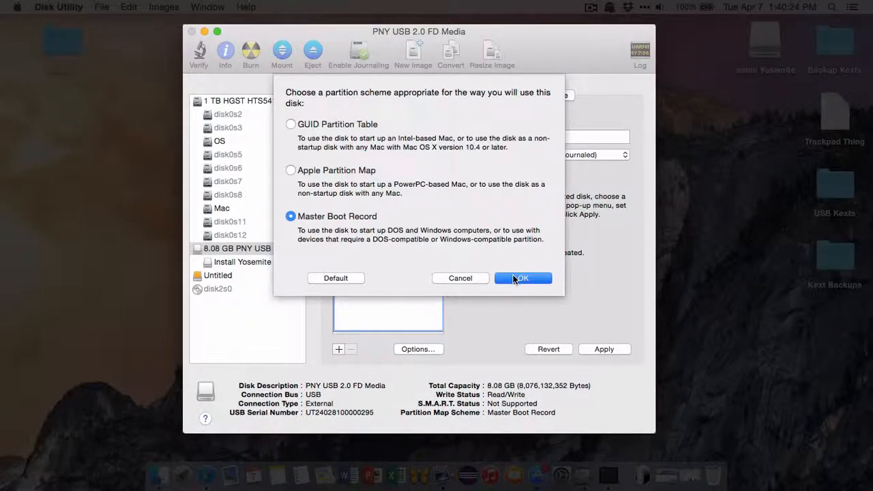
pyautogui.click(523, 278)
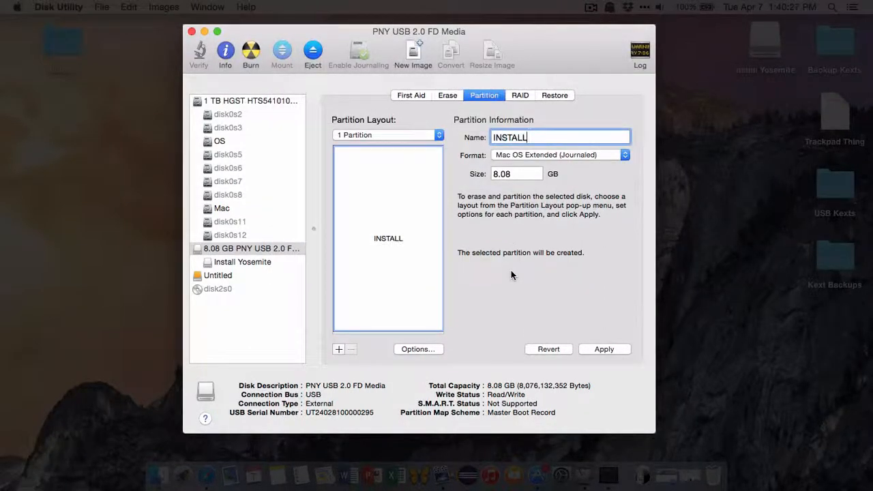
pyautogui.click(605, 349)
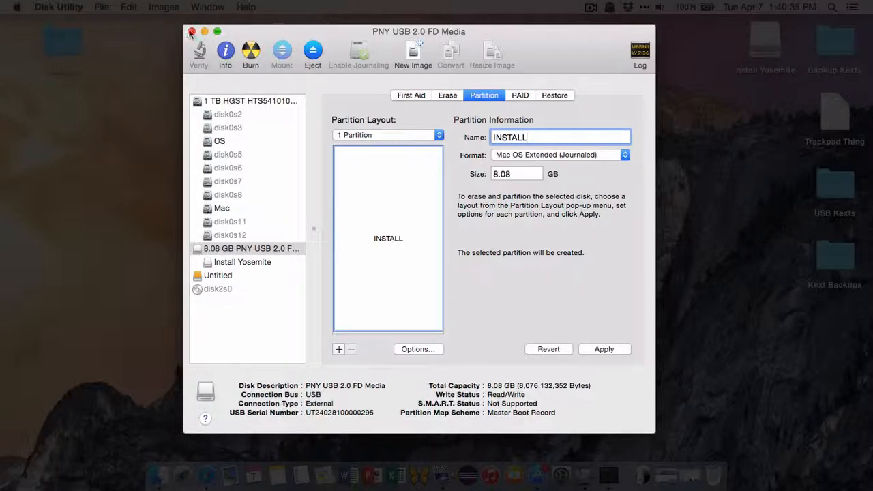
pyautogui.click(193, 29)
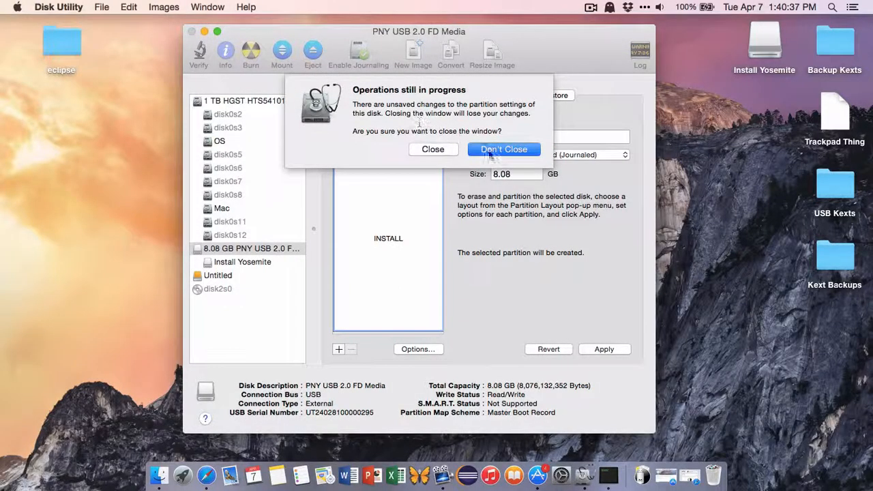
pyautogui.click(503, 148)
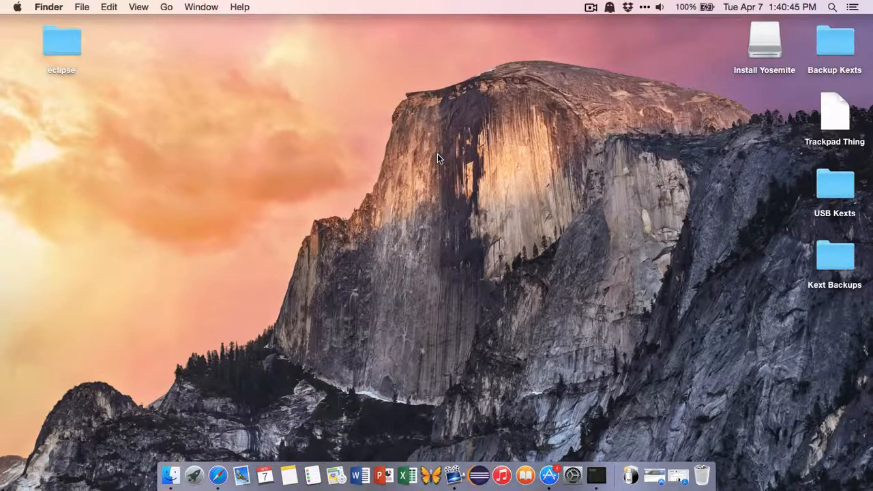
pyautogui.moveTo(726, 97)
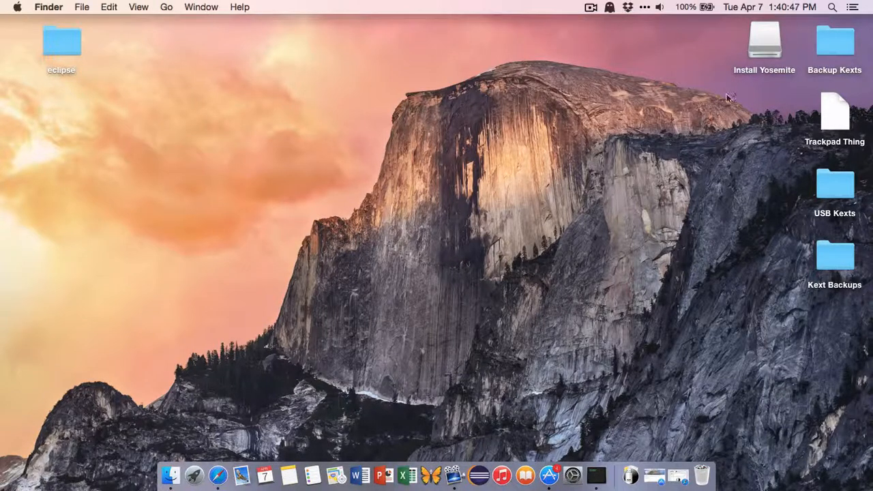
pyautogui.doubleClick(764, 45)
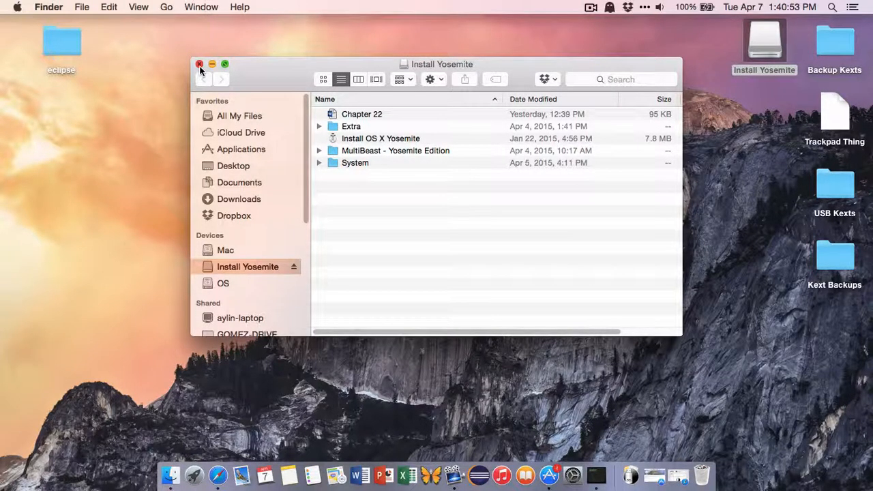
pyautogui.click(200, 64)
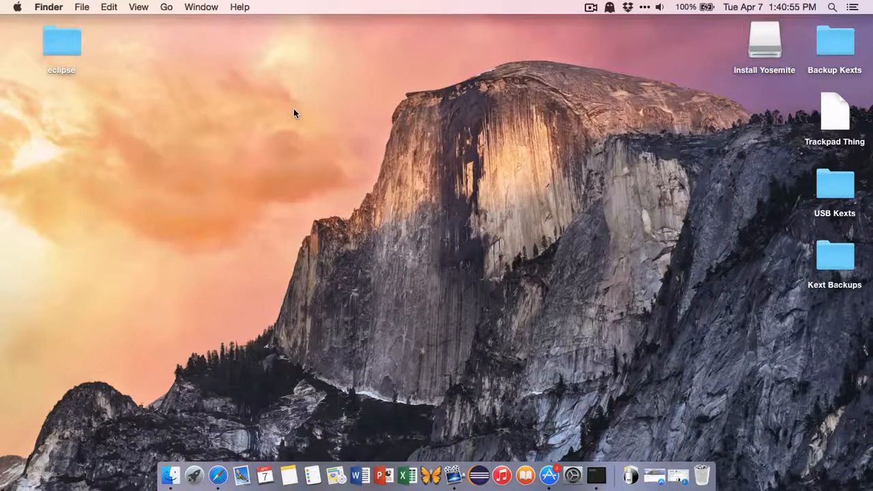
pyautogui.moveTo(398, 193)
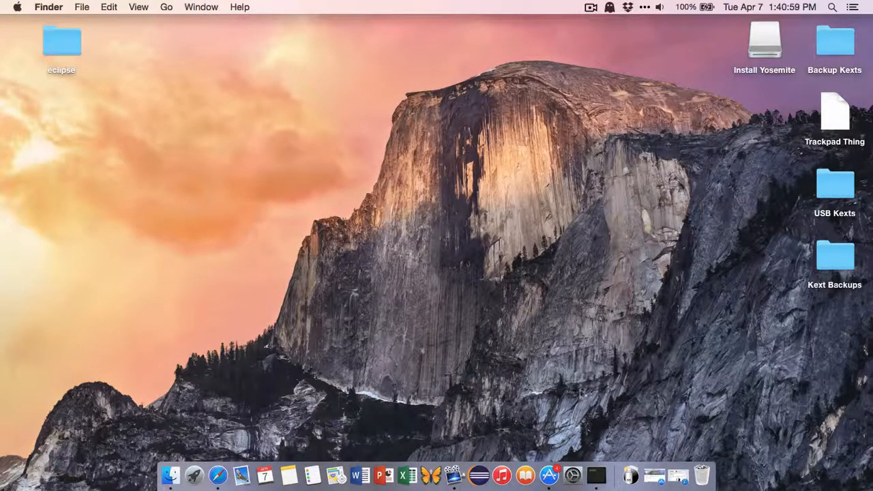
# Bring up the UniBeast 5.1.0 page in Safari and scroll down to the package notice
pyautogui.click(206, 471)
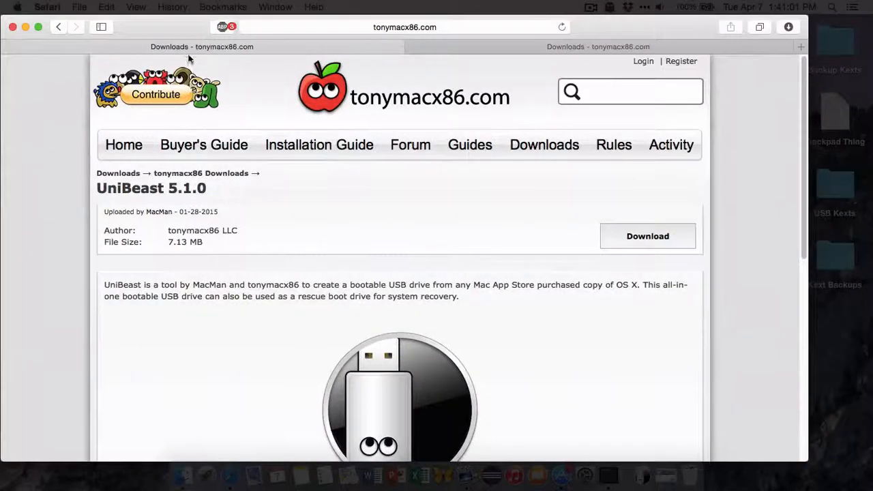
pyautogui.scroll(-3)
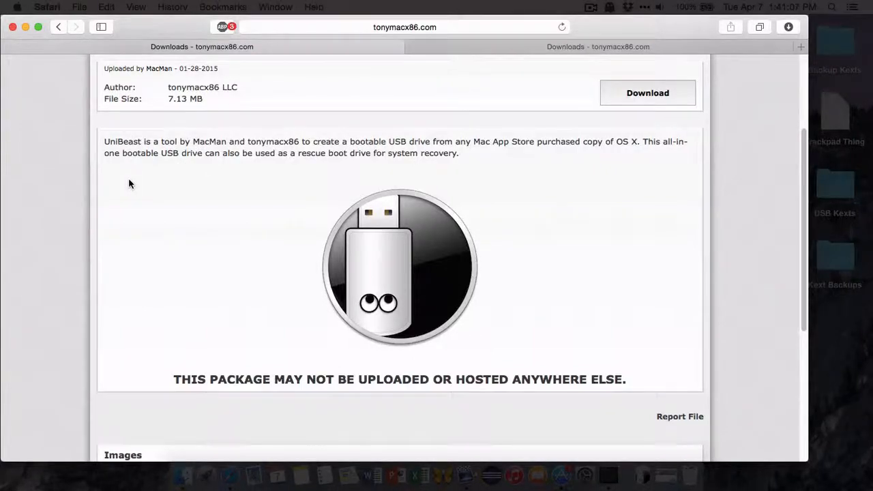
pyautogui.moveTo(81, 108)
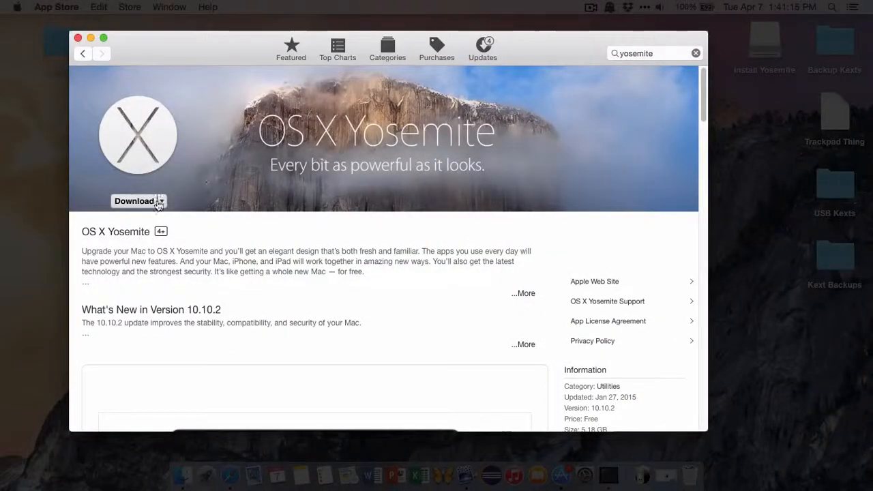
pyautogui.moveTo(307, 251)
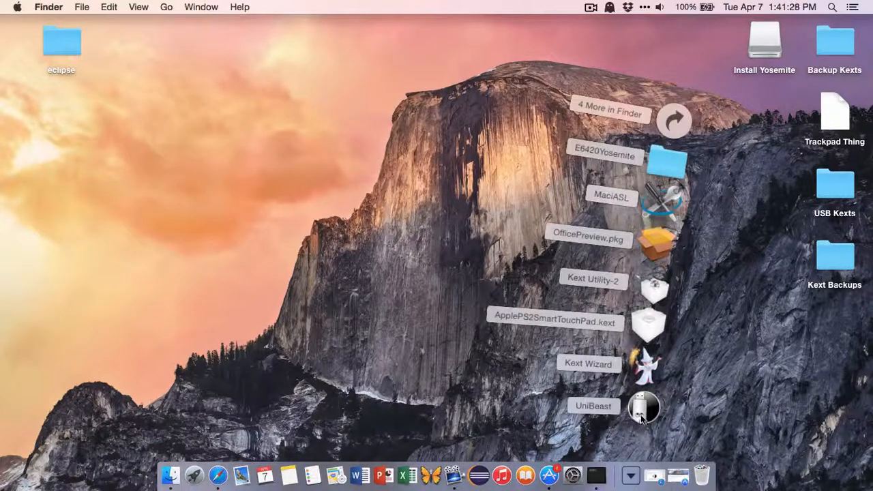
# Launch UniBeast, continue past Read Me, agree to the license, then exit at No Disk Available
pyautogui.doubleClick(644, 411)
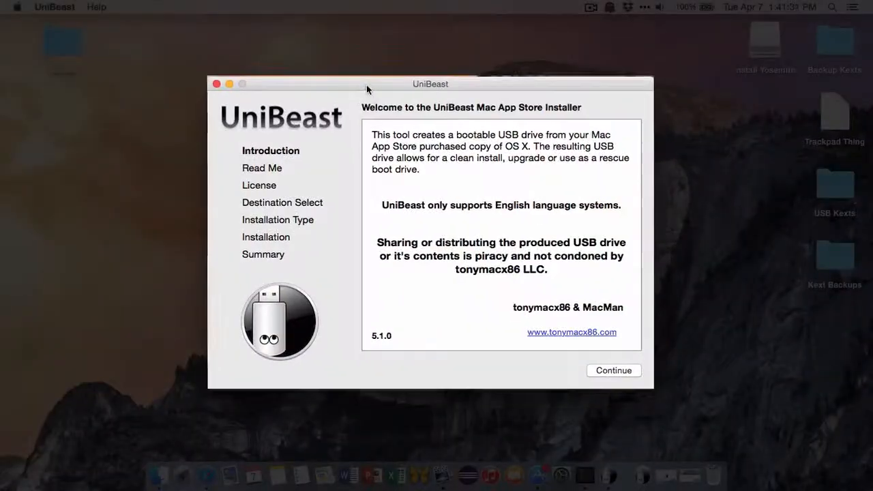
pyautogui.moveTo(430, 84); pyautogui.dragTo(415, 58)
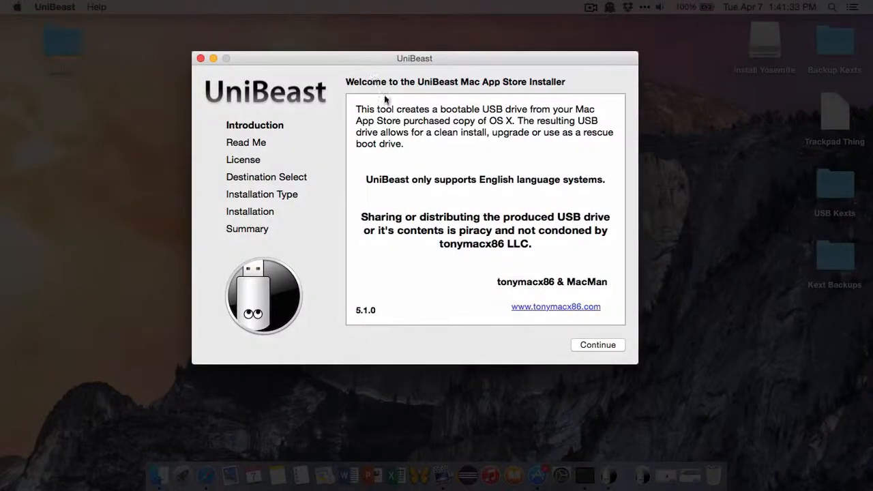
pyautogui.click(597, 345)
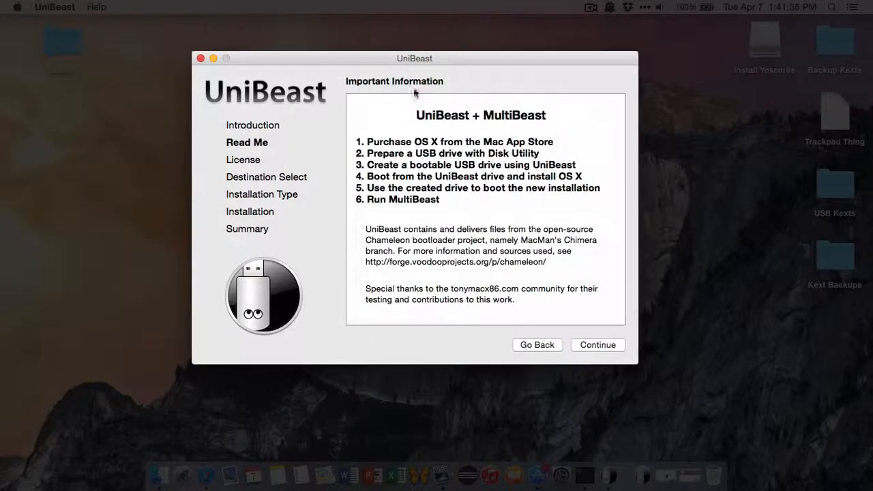
pyautogui.moveTo(444, 145)
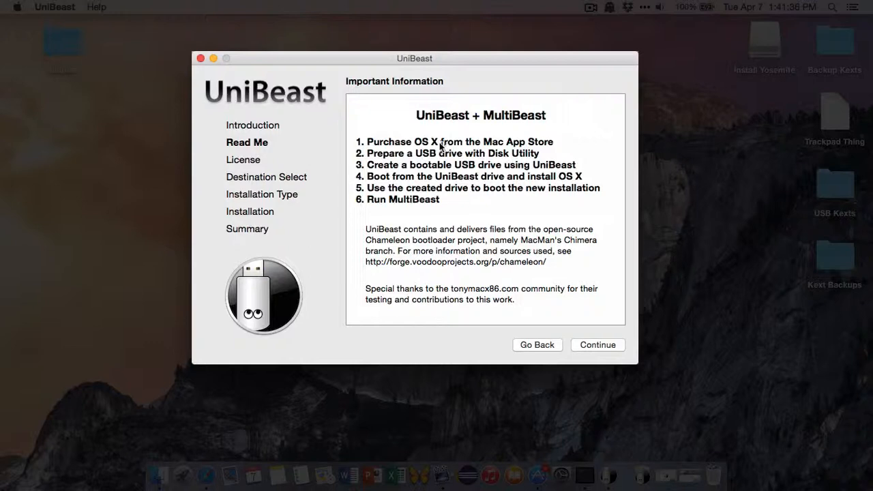
pyautogui.moveTo(443, 155)
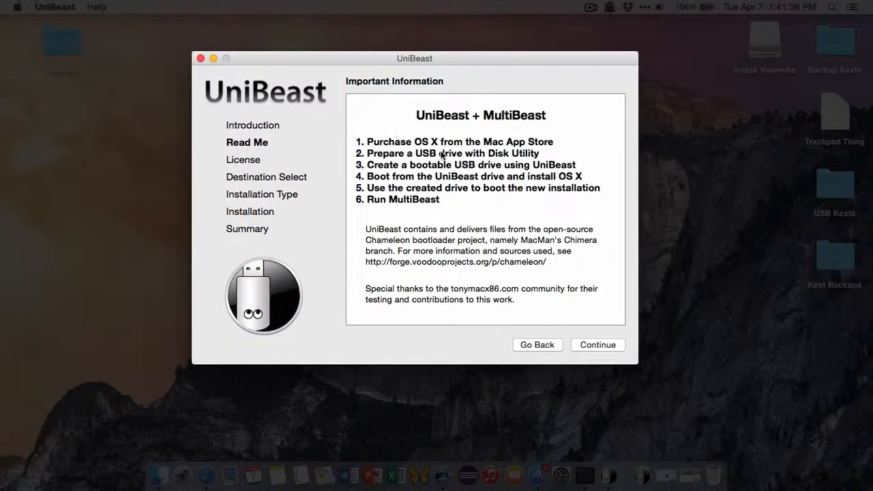
pyautogui.moveTo(597, 287)
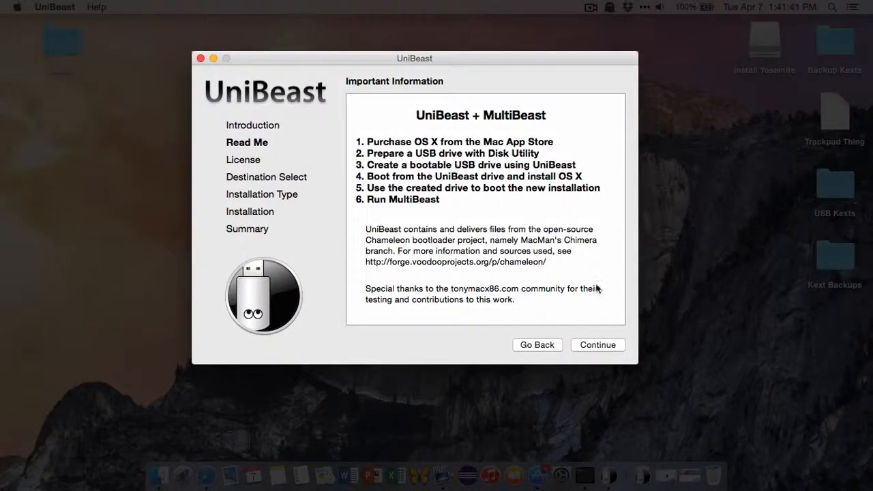
pyautogui.click(598, 344)
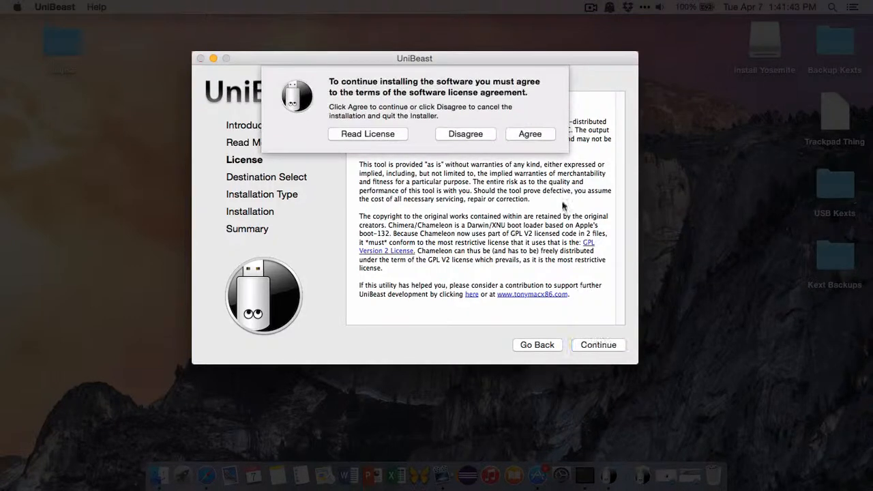
pyautogui.click(530, 134)
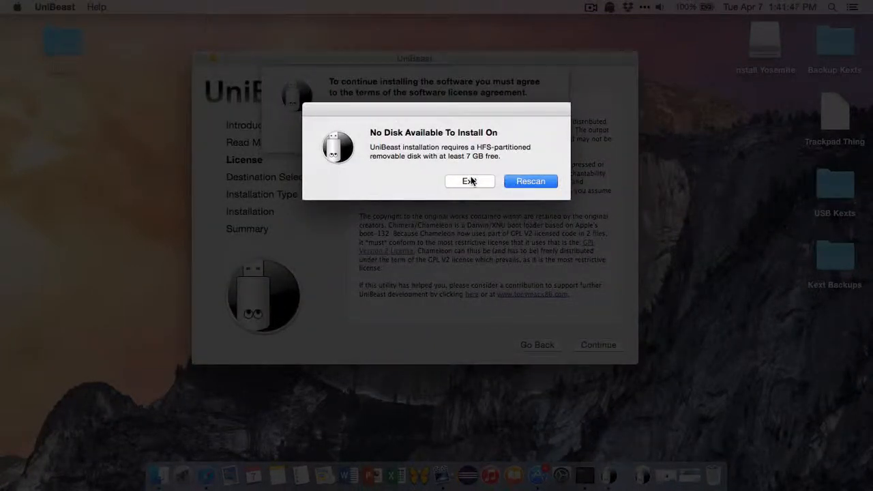
pyautogui.click(470, 180)
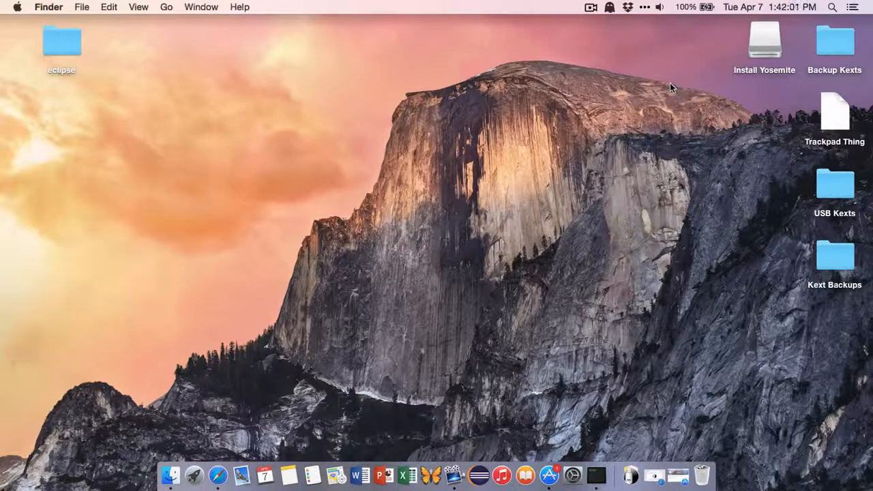
pyautogui.moveTo(590, 108)
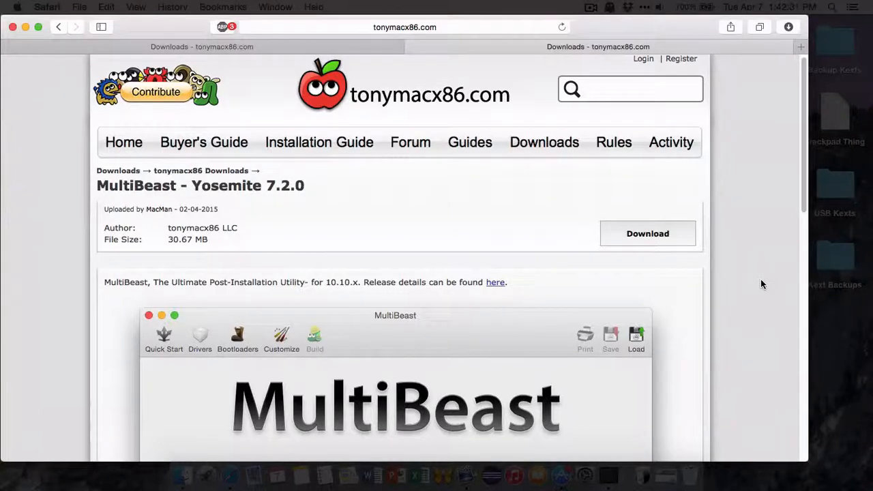
pyautogui.moveTo(264, 189)
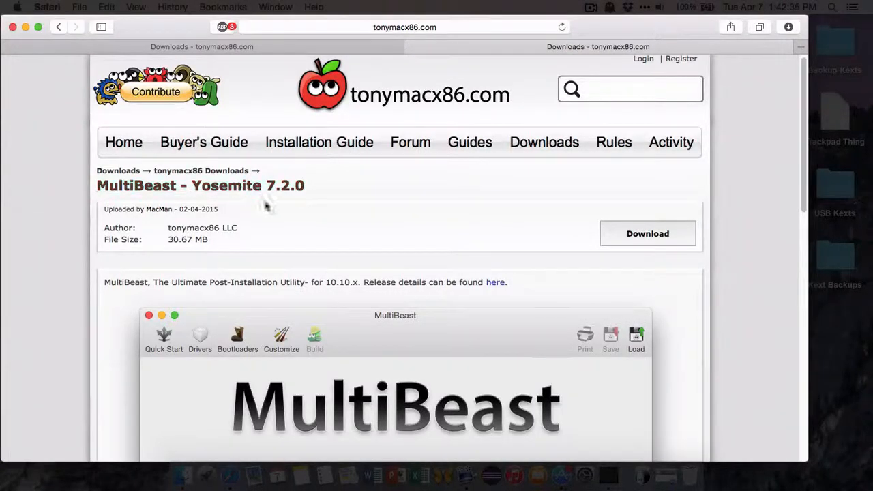
pyautogui.scroll(-3)
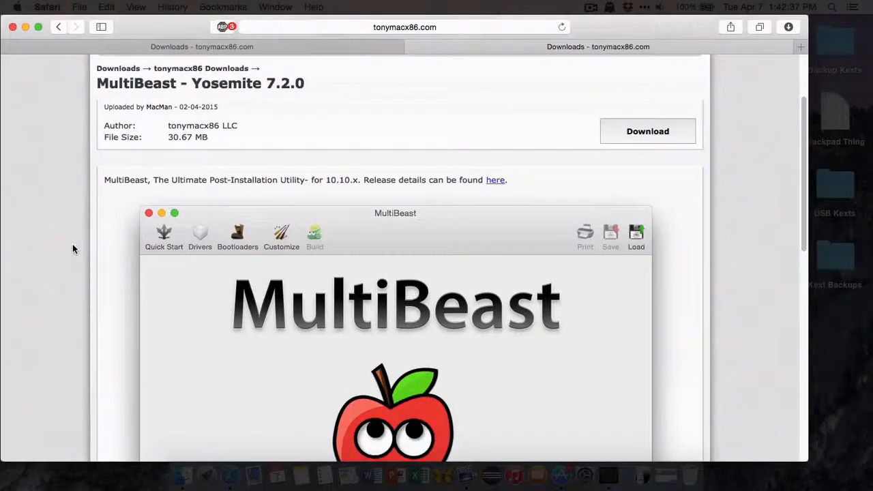
pyautogui.scroll(-3)
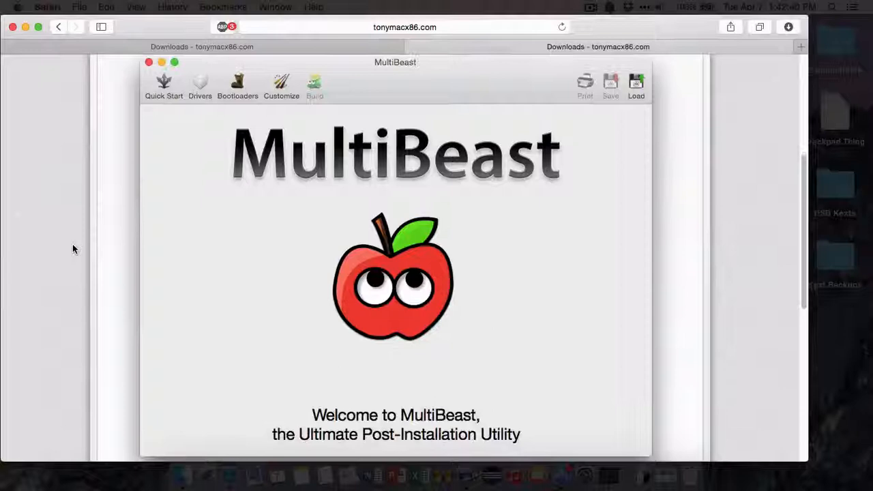
pyautogui.scroll(-3)
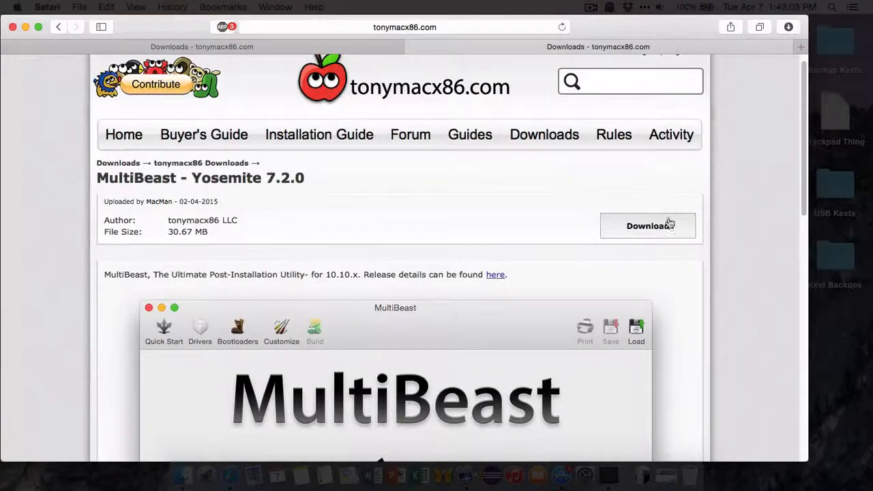
pyautogui.scroll(-3)
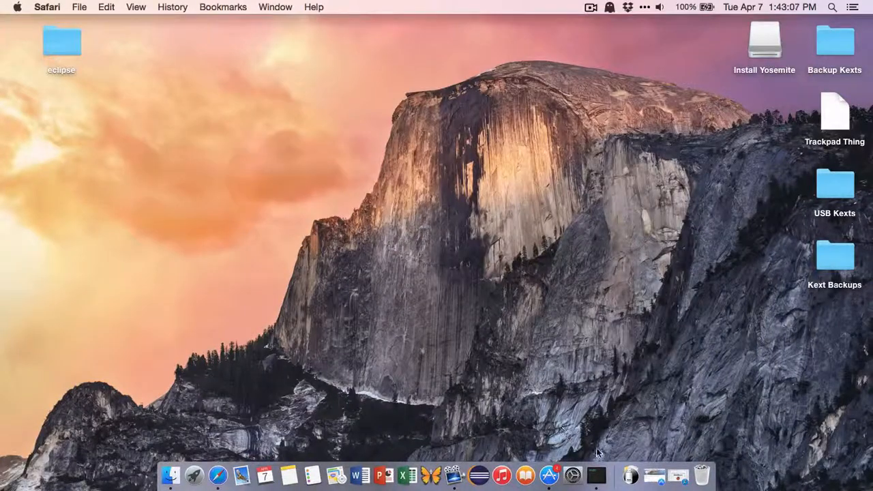
# On Install Yosemite, trash Chapter 22 and copy the MultiBeast - Yosemite Edition folder to the desktop
pyautogui.doubleClick(765, 42)
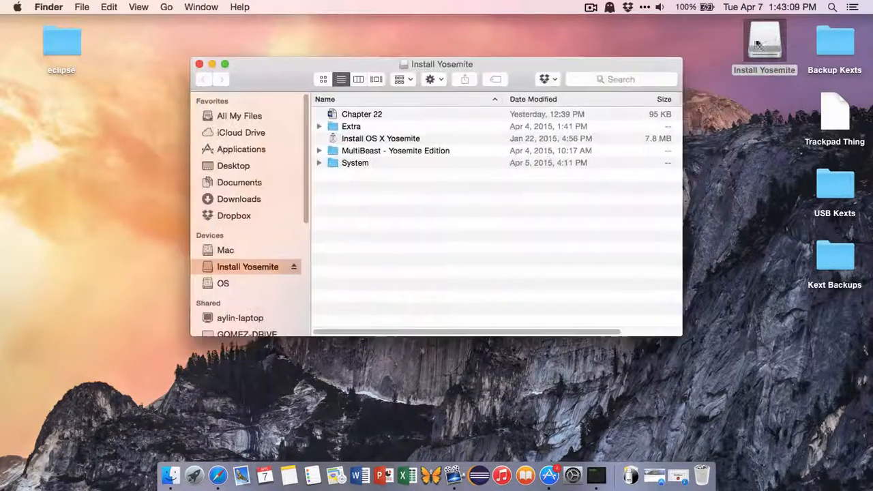
pyautogui.moveTo(437, 64); pyautogui.dragTo(386, 52)
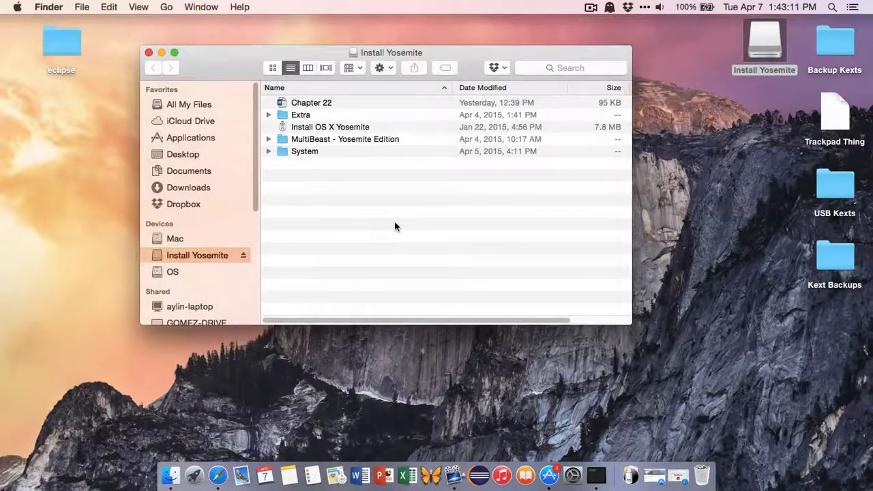
pyautogui.rightClick(311, 102)
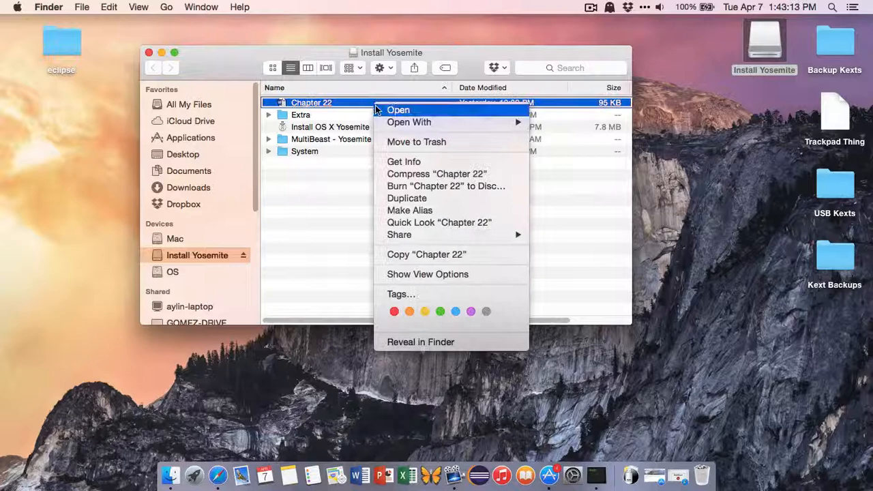
pyautogui.moveTo(435, 142)
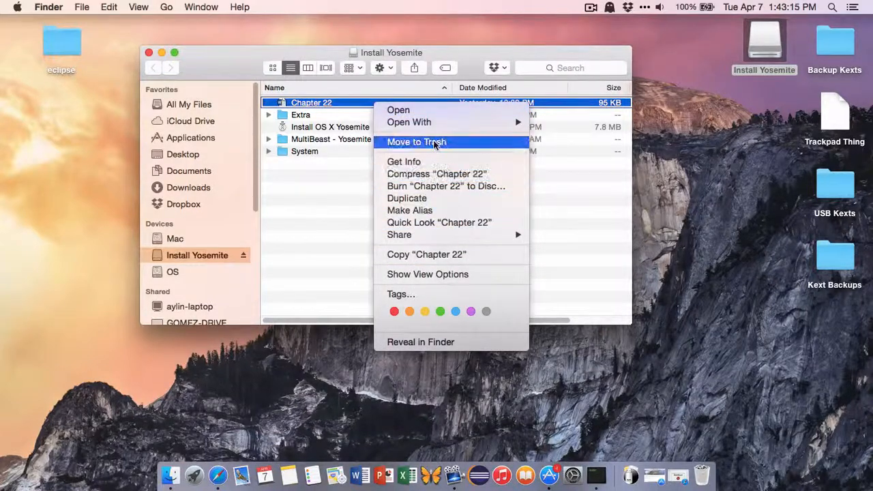
pyautogui.click(416, 142)
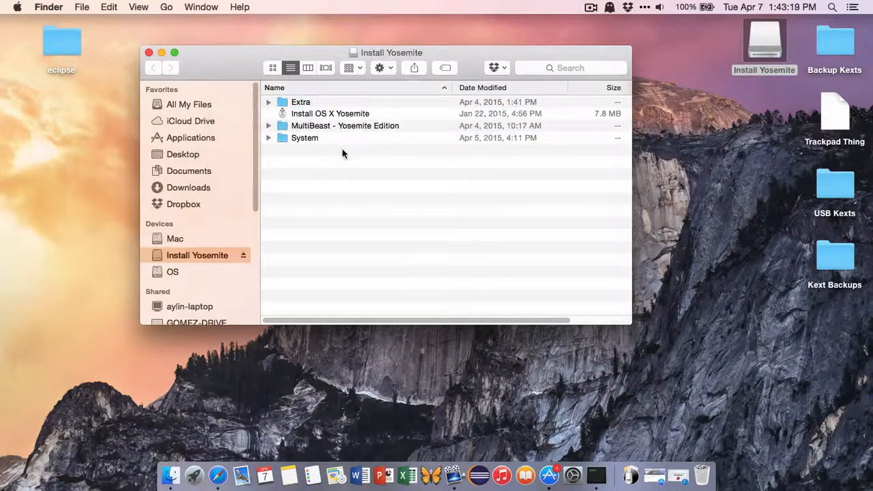
pyautogui.moveTo(358, 132)
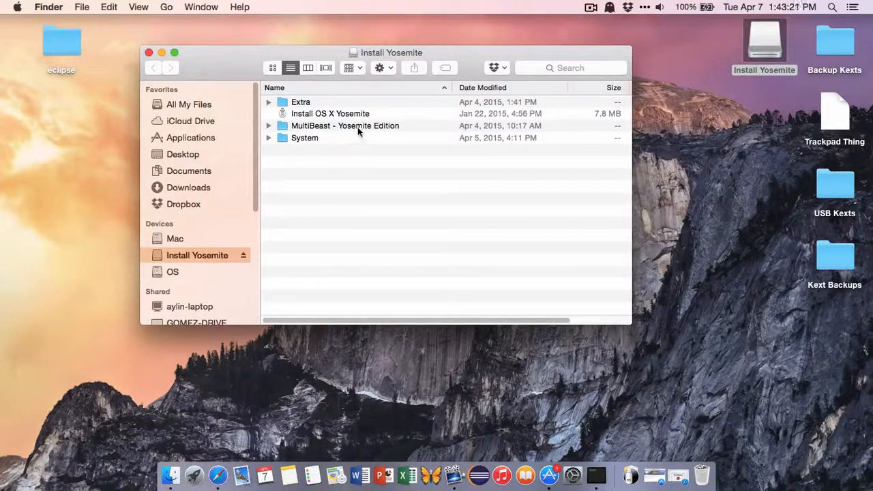
pyautogui.click(344, 126)
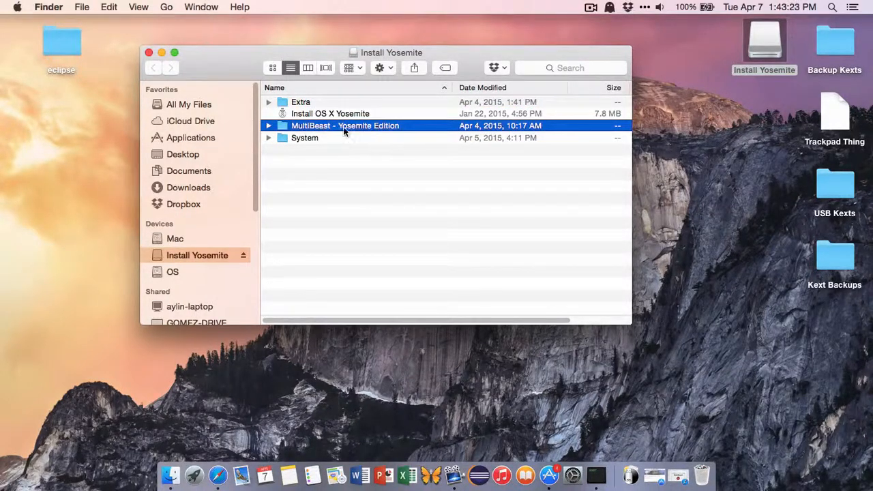
pyautogui.moveTo(743, 224)
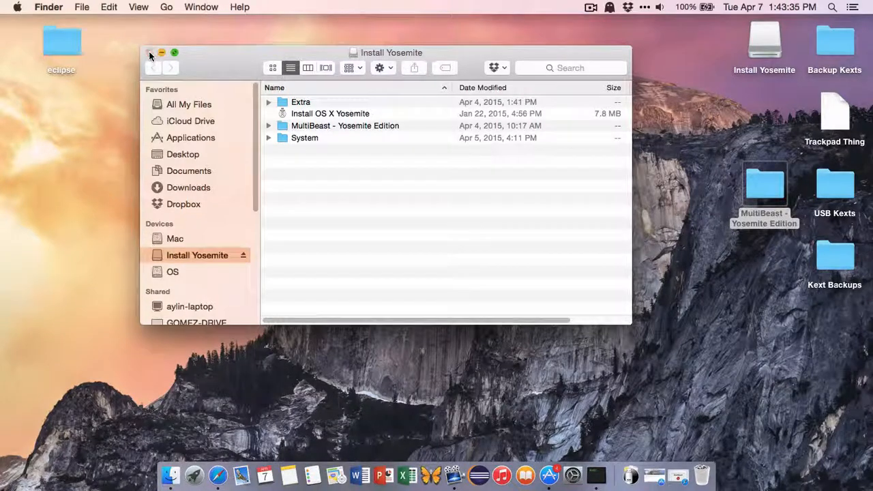
pyautogui.click(149, 53)
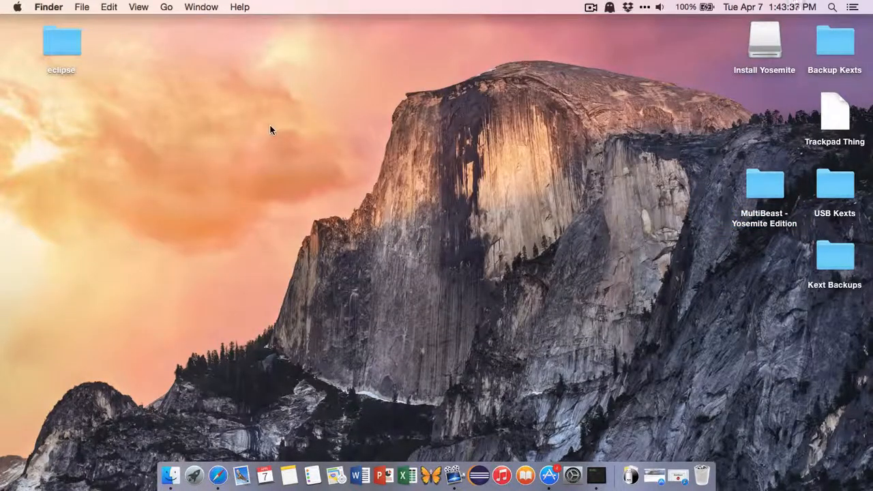
pyautogui.moveTo(277, 125)
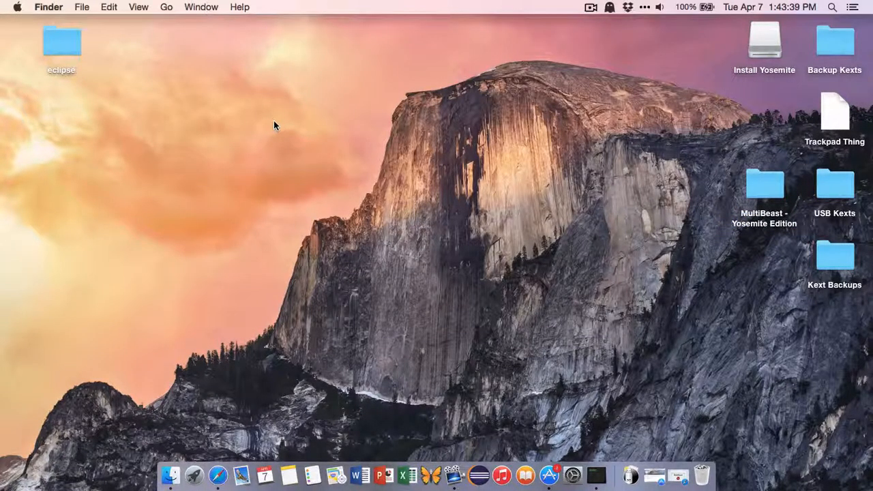